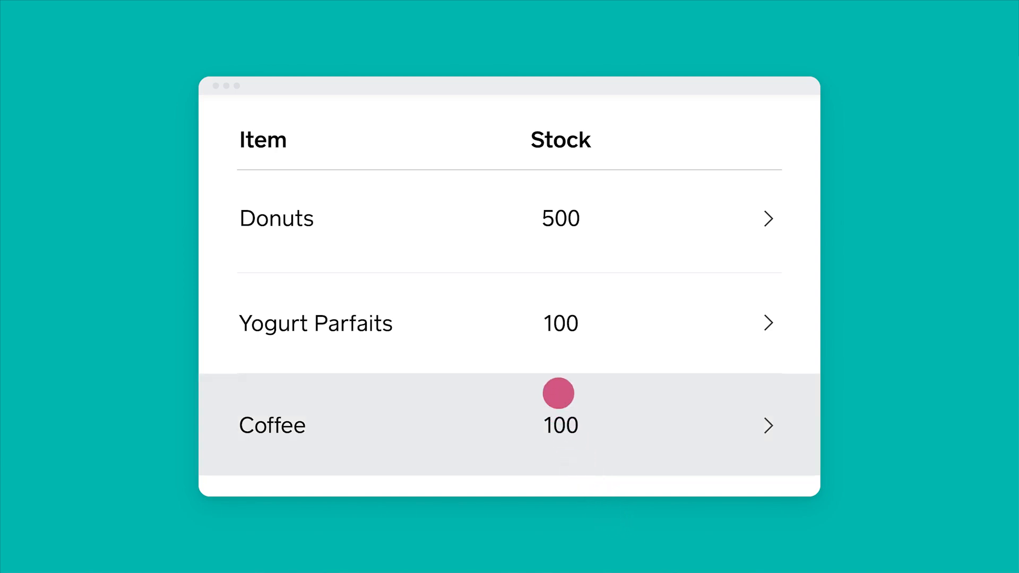
pyautogui.moveTo(560, 218)
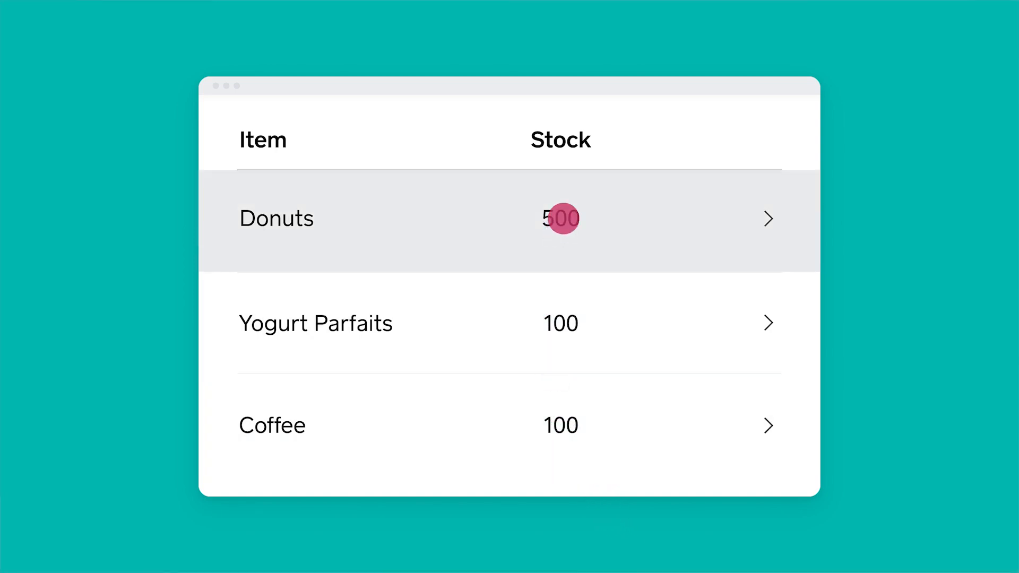
pyautogui.moveTo(276, 221)
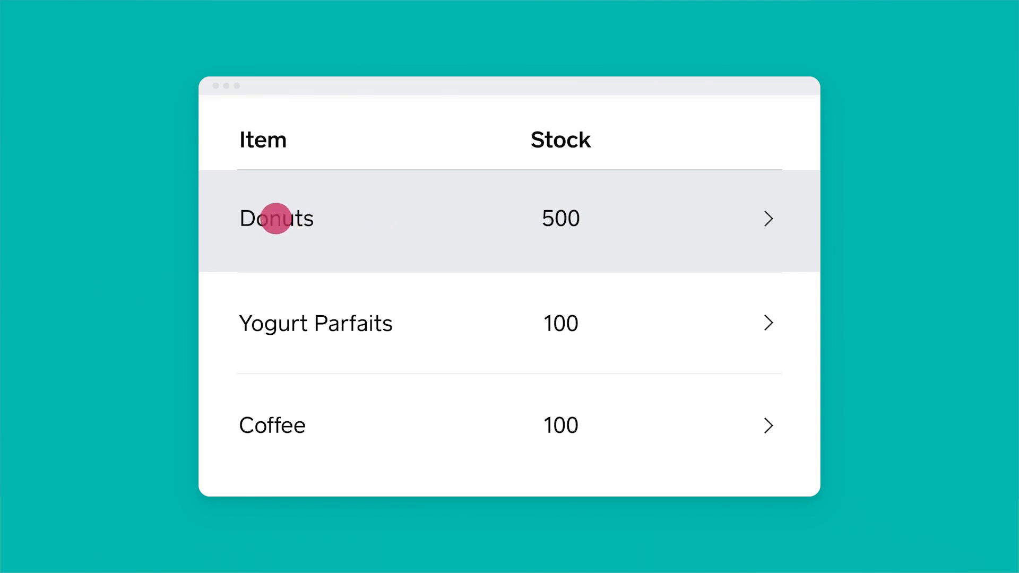
# Load the Catalog API's Search catalog objects endpoint after briefly choosing Upsert catalog object.
pyautogui.click(276, 218)
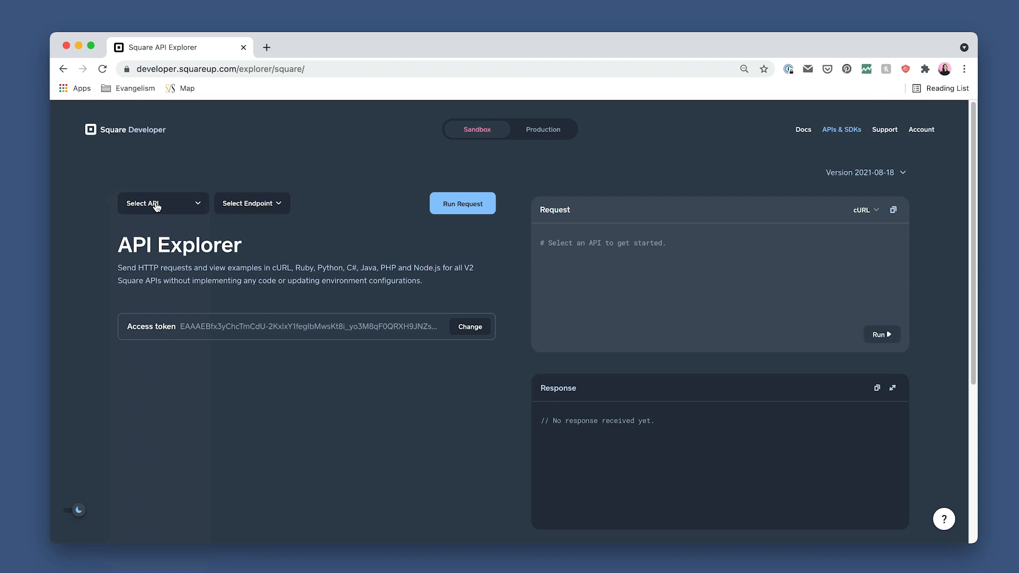
pyautogui.moveTo(220, 221)
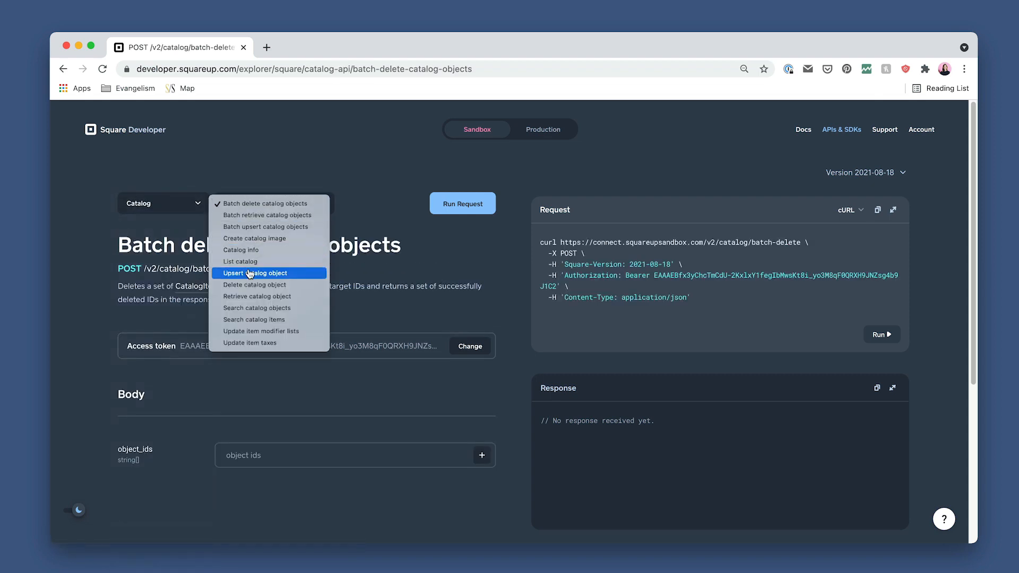
pyautogui.click(254, 273)
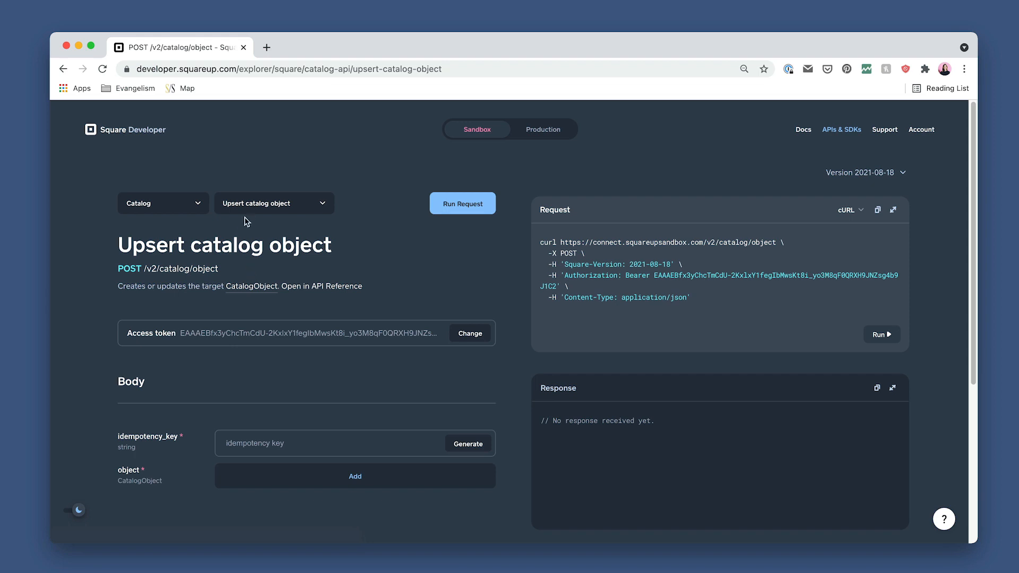
pyautogui.click(274, 203)
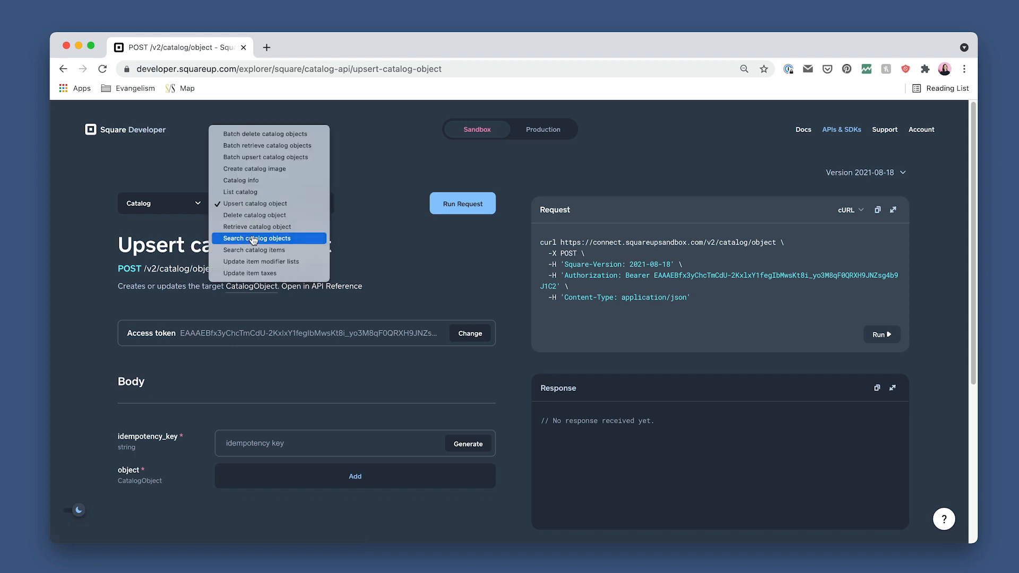
pyautogui.click(257, 238)
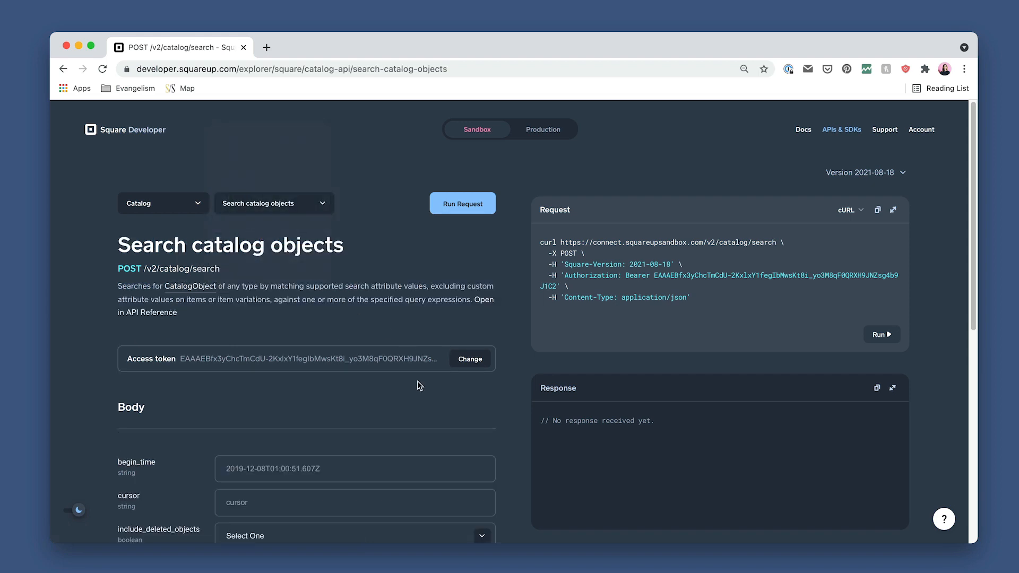
# Search ITEM_VARIATION objects with text_query keyword 'jelly' and run the request.
pyautogui.scroll(-3)
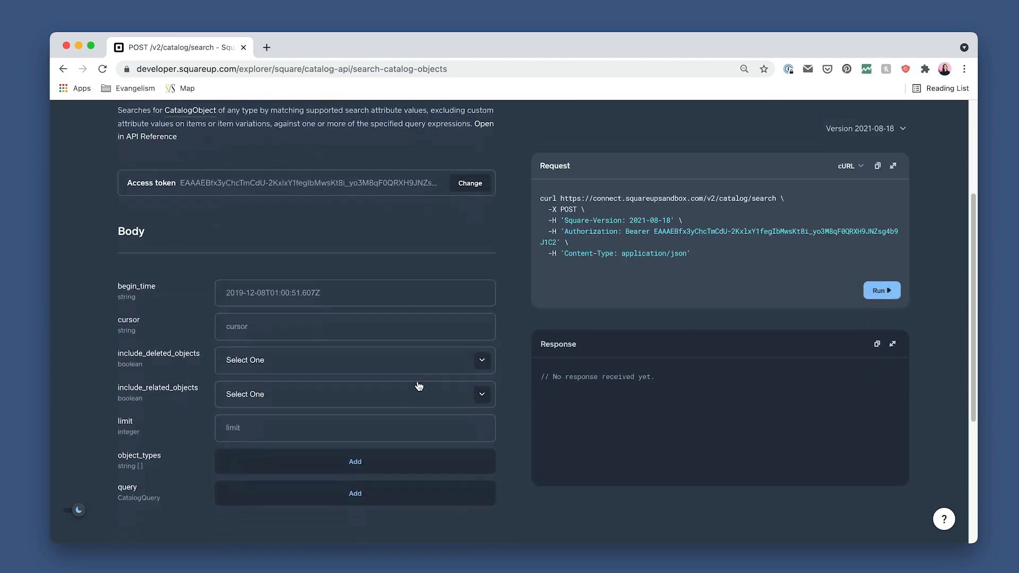
pyautogui.click(354, 460)
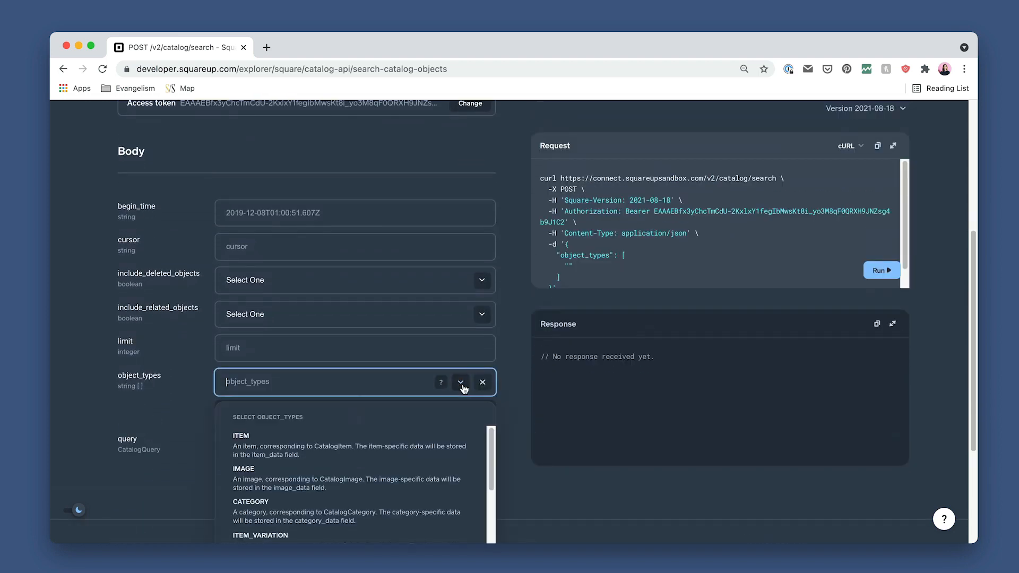
pyautogui.click(258, 535)
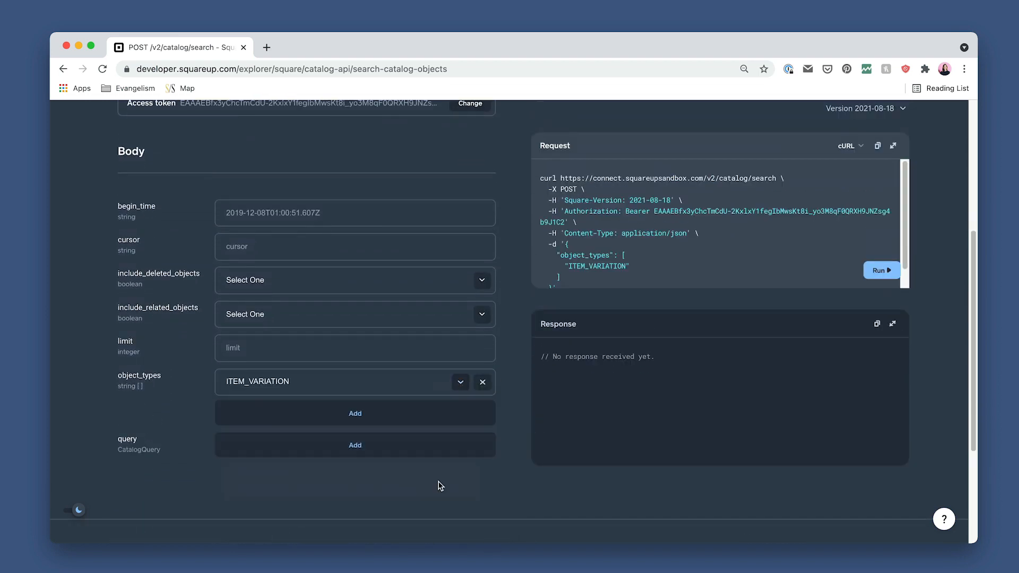
pyautogui.click(354, 444)
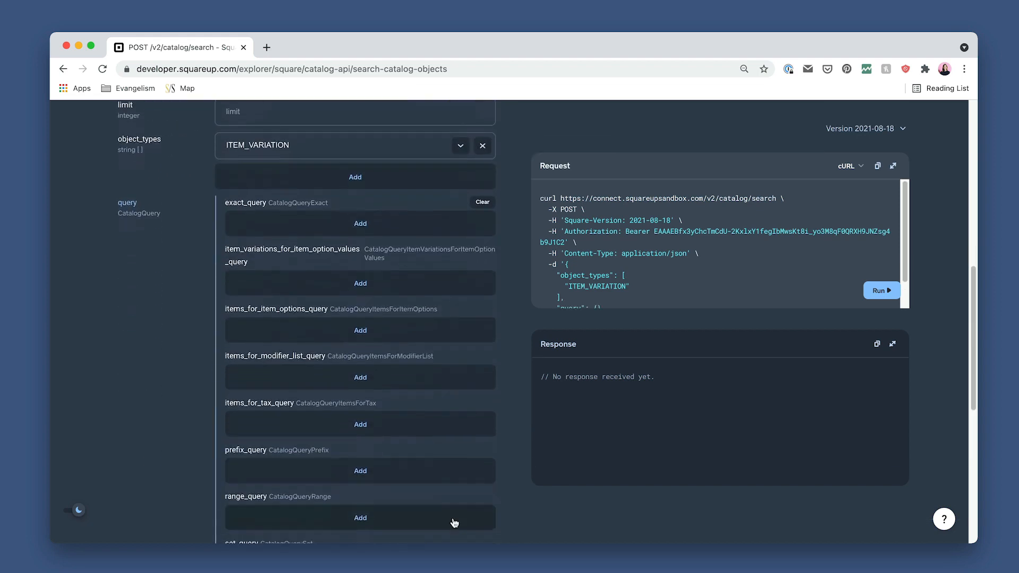
pyautogui.scroll(-3)
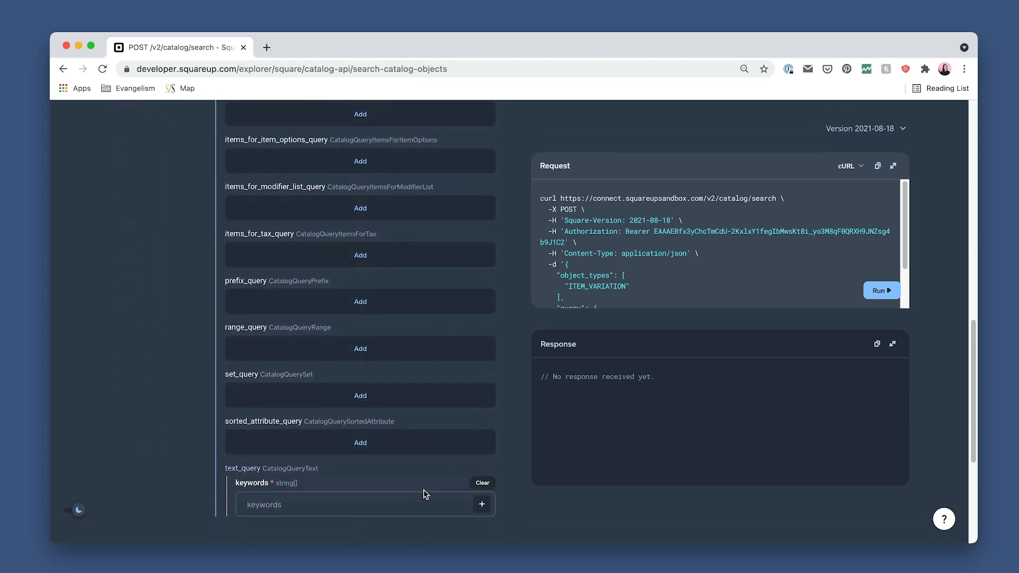
pyautogui.write('jelly')
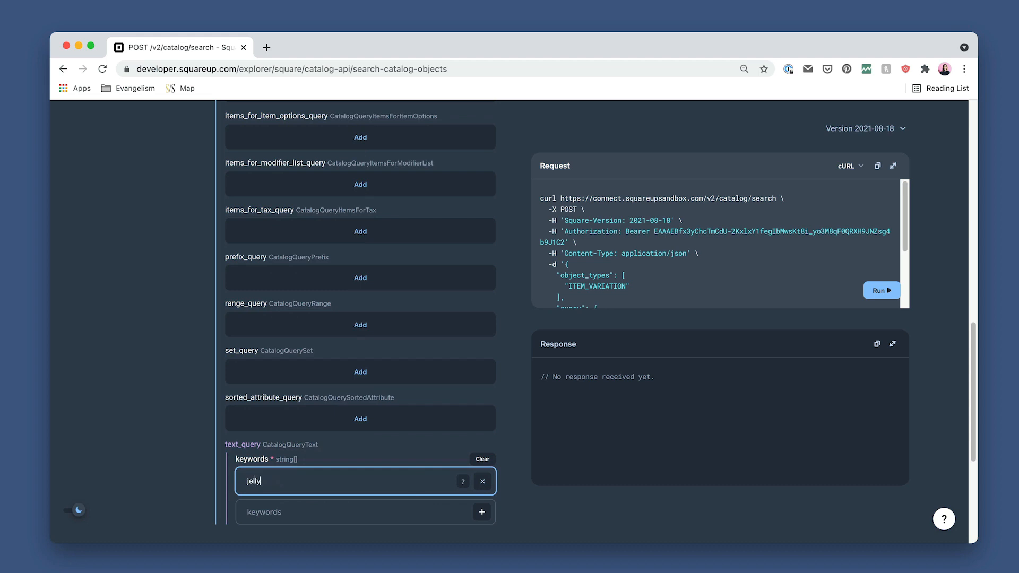
pyautogui.click(881, 290)
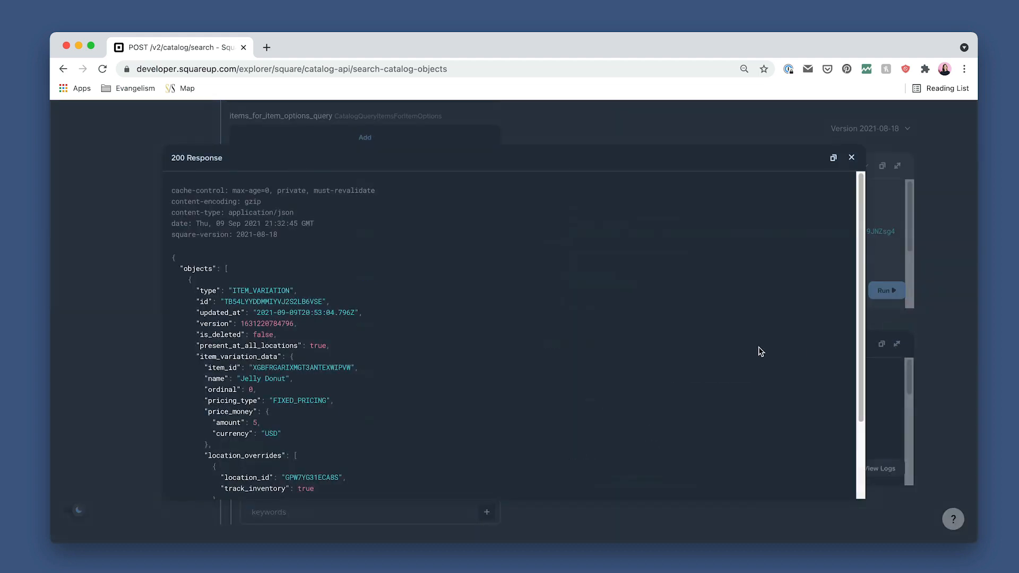
pyautogui.moveTo(317, 304)
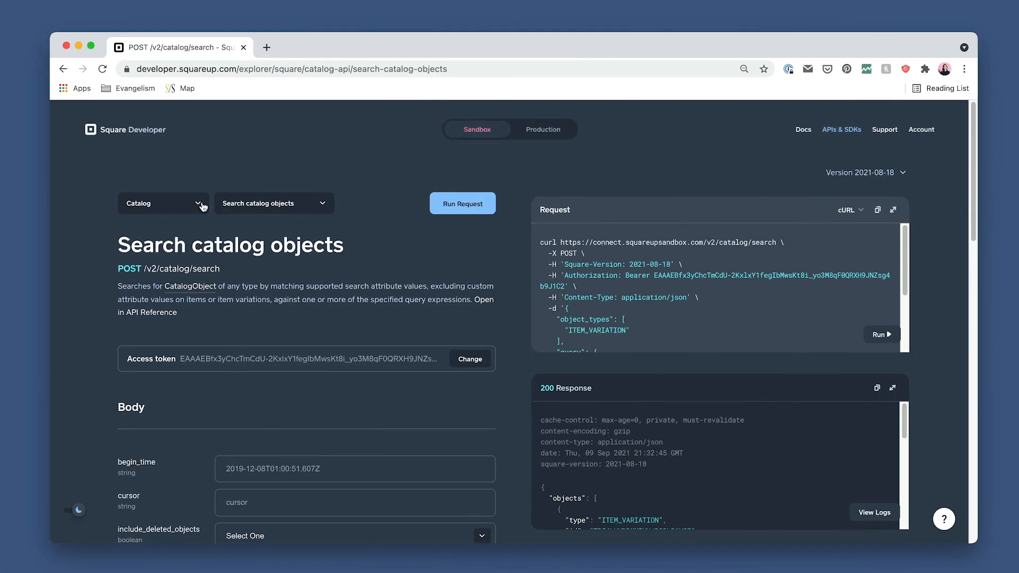
# Switch to the Inventory API's Batch change inventory and generate an idempotency key.
pyautogui.click(163, 203)
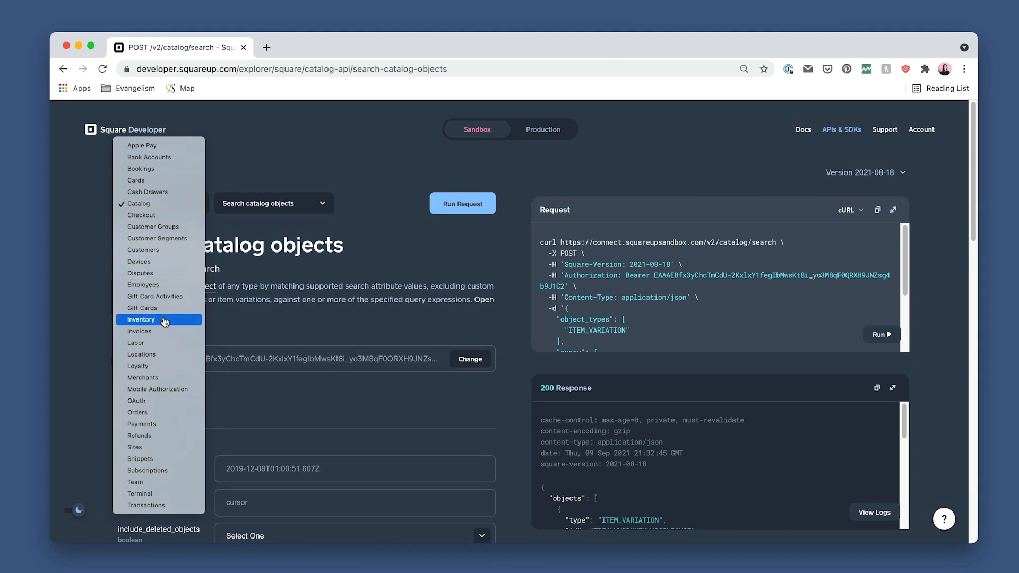
pyautogui.click(141, 319)
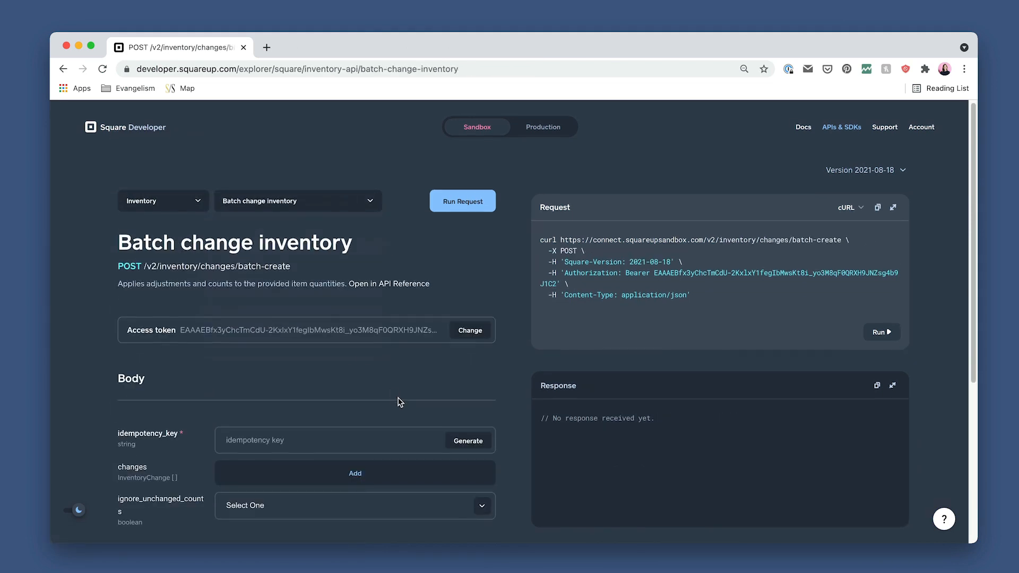
pyautogui.click(467, 441)
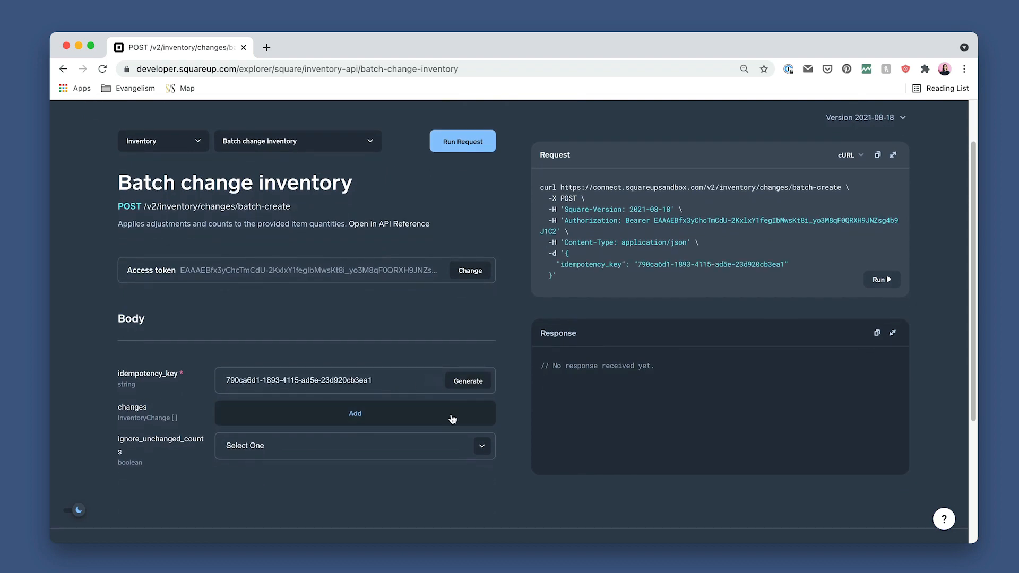
# Add a first change with an adjustment on catalog_object_id TB54LYYDDMMIYVJ2S2LB6VSE.
pyautogui.click(355, 413)
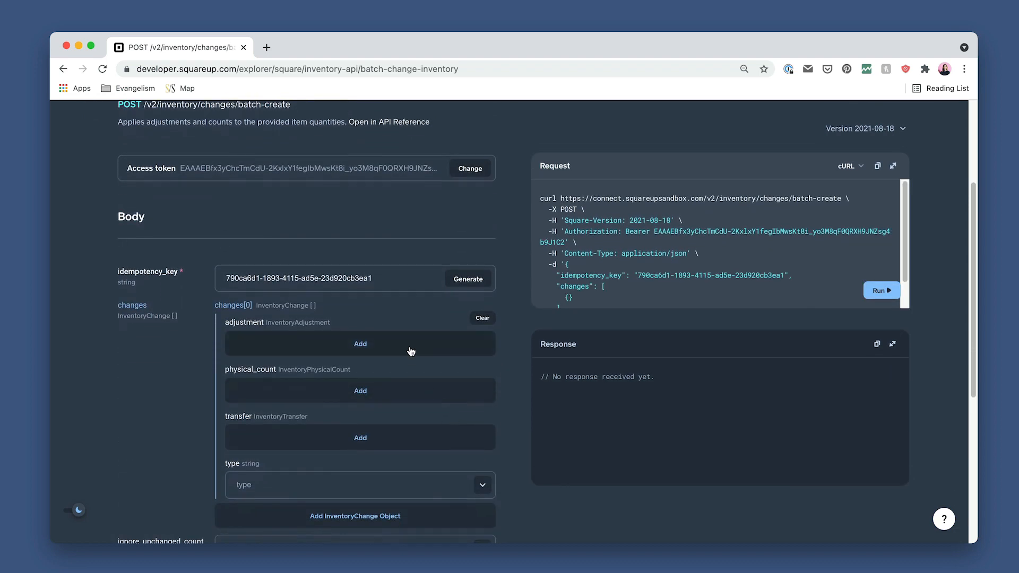
pyautogui.click(359, 344)
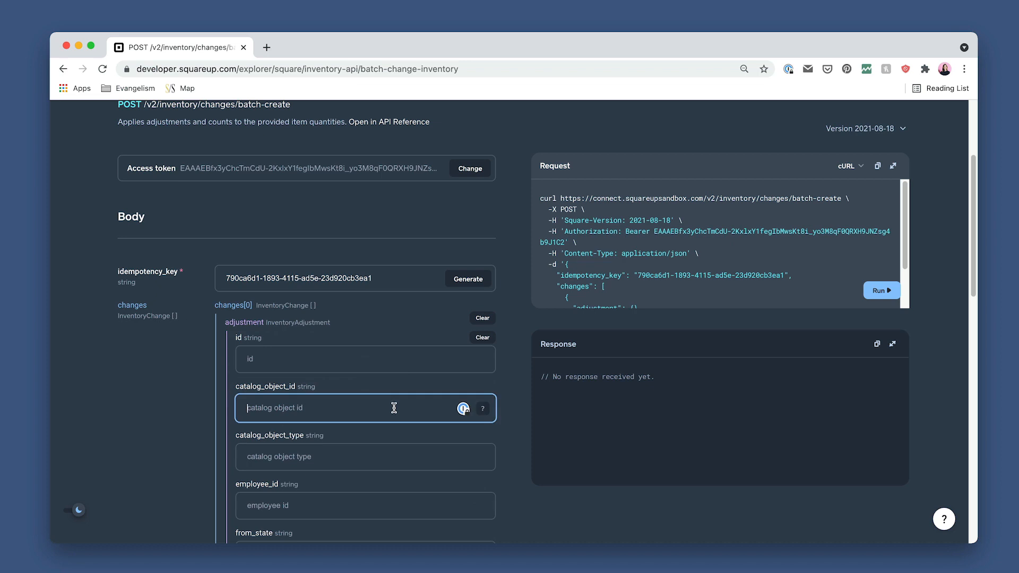
pyautogui.write('TB54LYYDDMMIYVJ2S2LB6VSE')
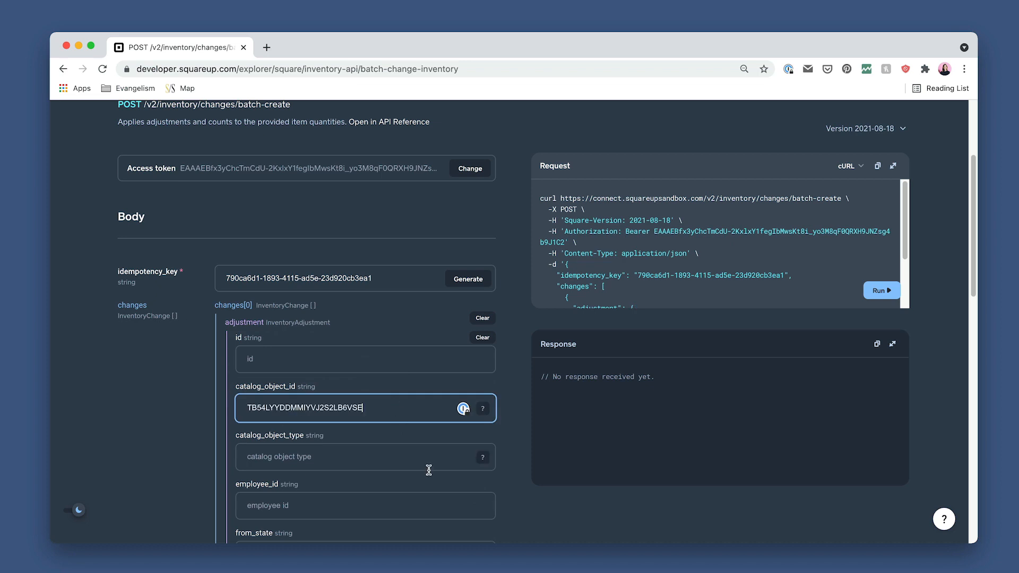
pyautogui.scroll(-3)
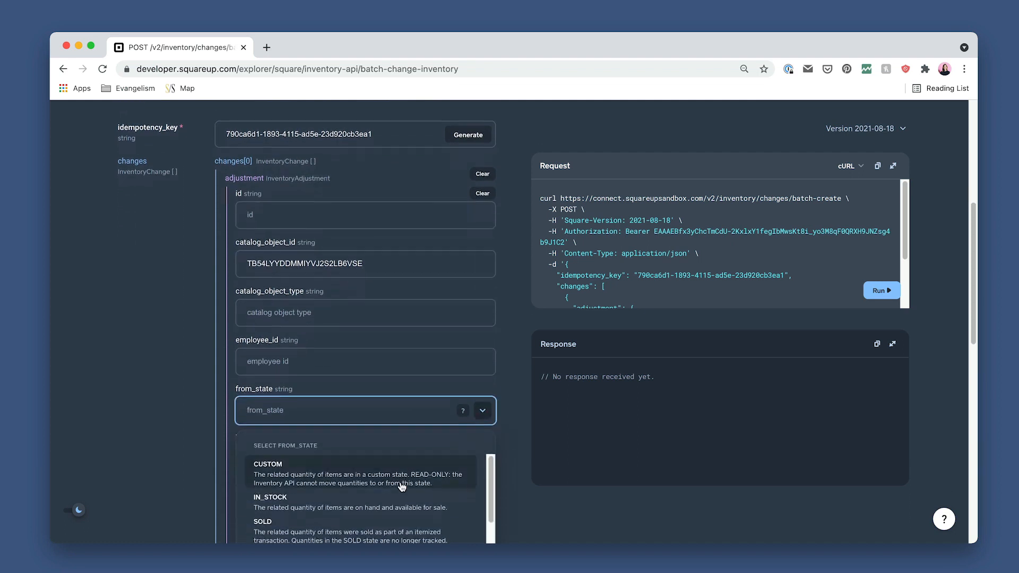
# Adjust 100 from NONE to IN_STOCK at location GPW7YG31ECA8S on 2021-09-09T09:00:00Z, type ADJUSTMENT.
pyautogui.scroll(-3)
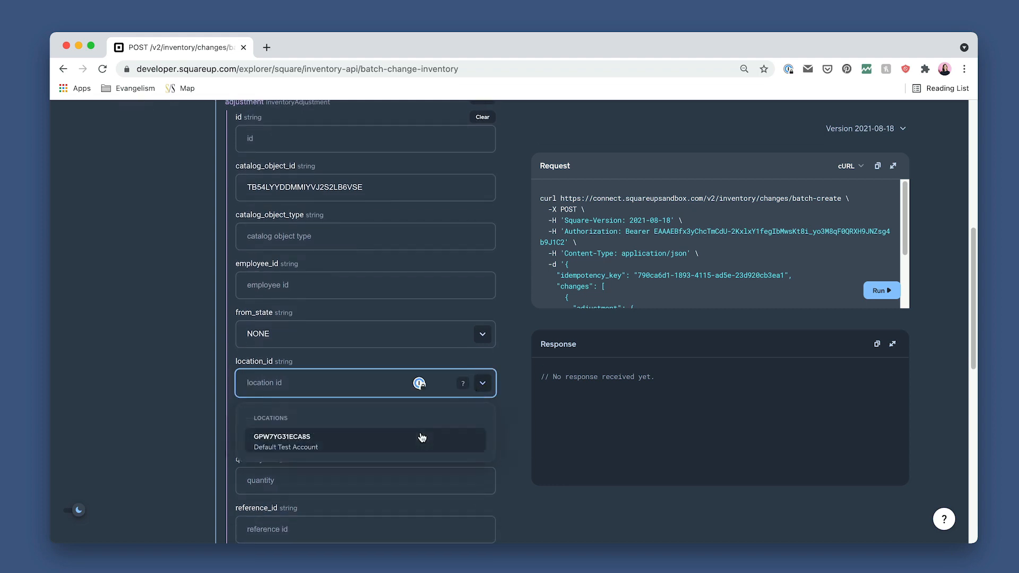
pyautogui.click(365, 439)
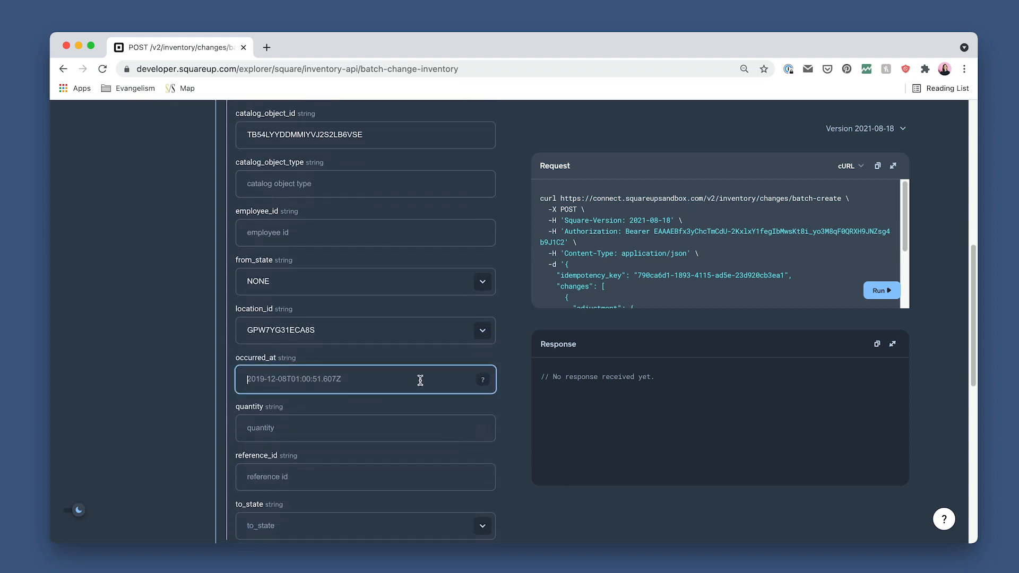
pyautogui.write('2021-09-09T09:00:00Z')
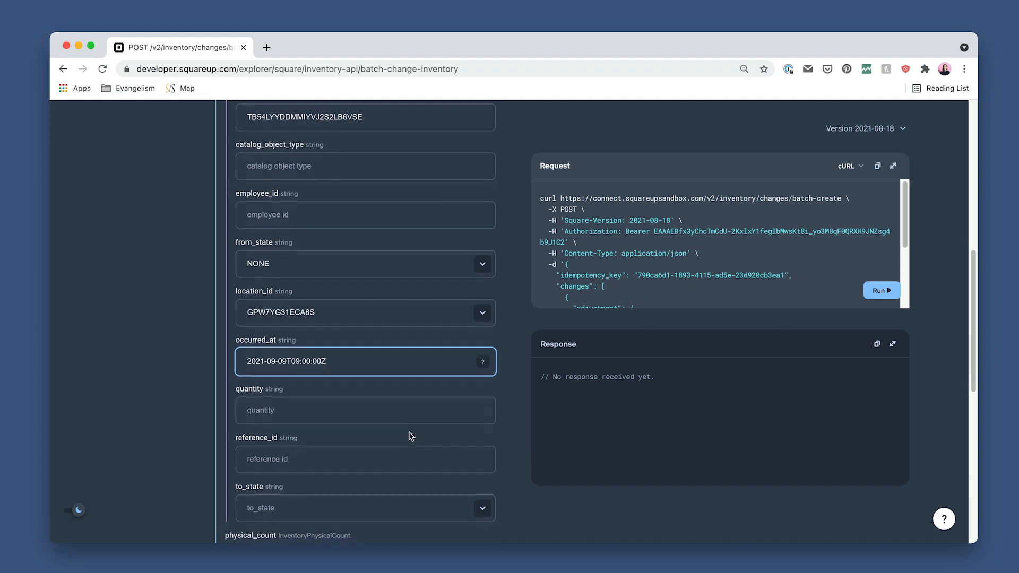
pyautogui.write('100')
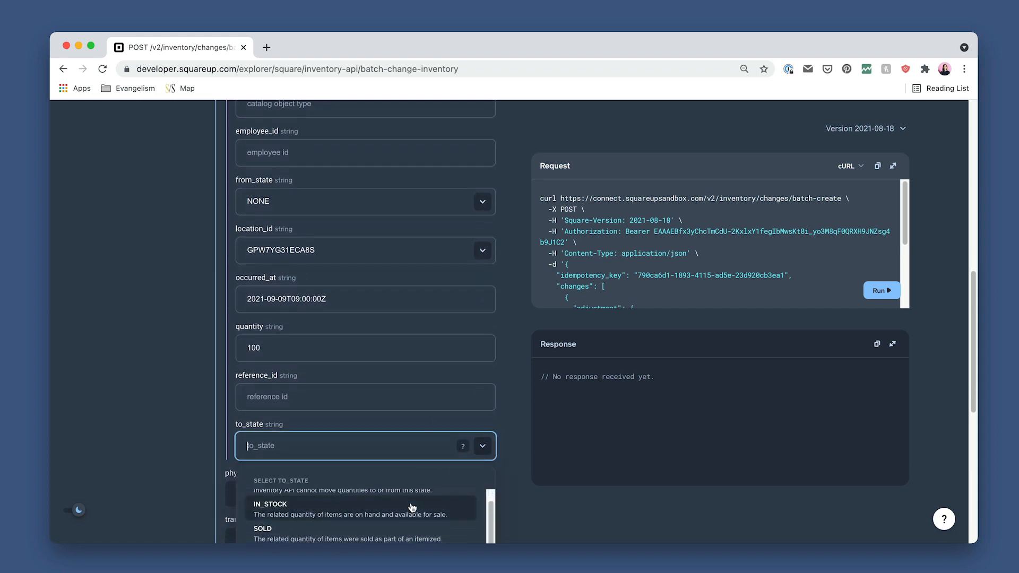
pyautogui.click(270, 504)
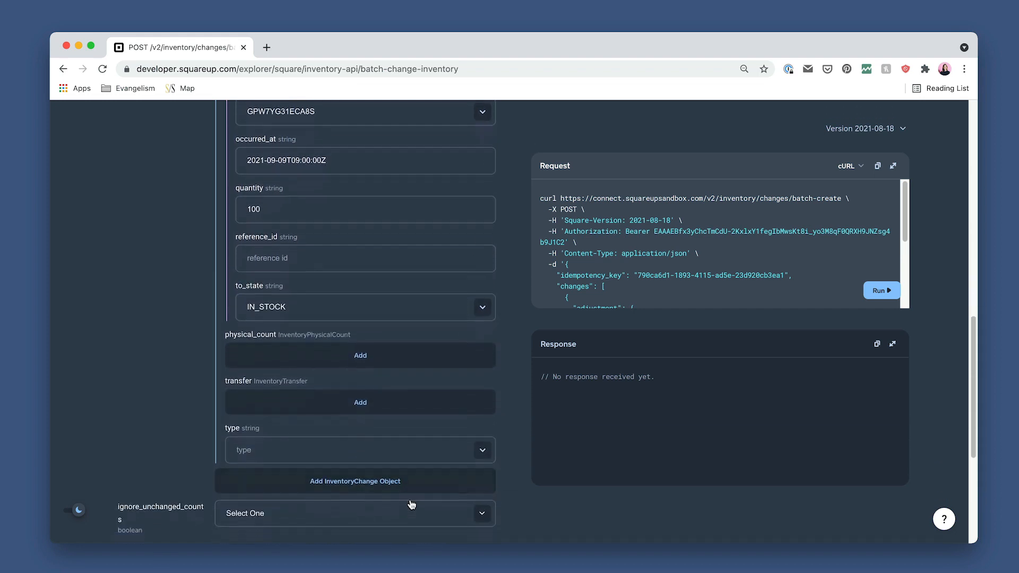
pyautogui.click(361, 450)
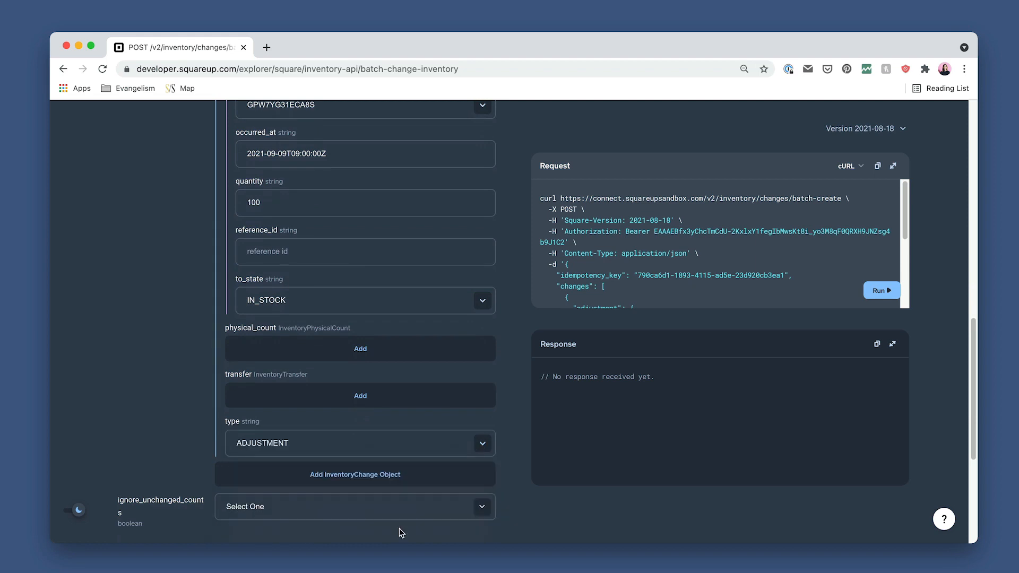
# Run the batch change request and receive a 200 response with the Jelly Donut counts.
pyautogui.click(881, 290)
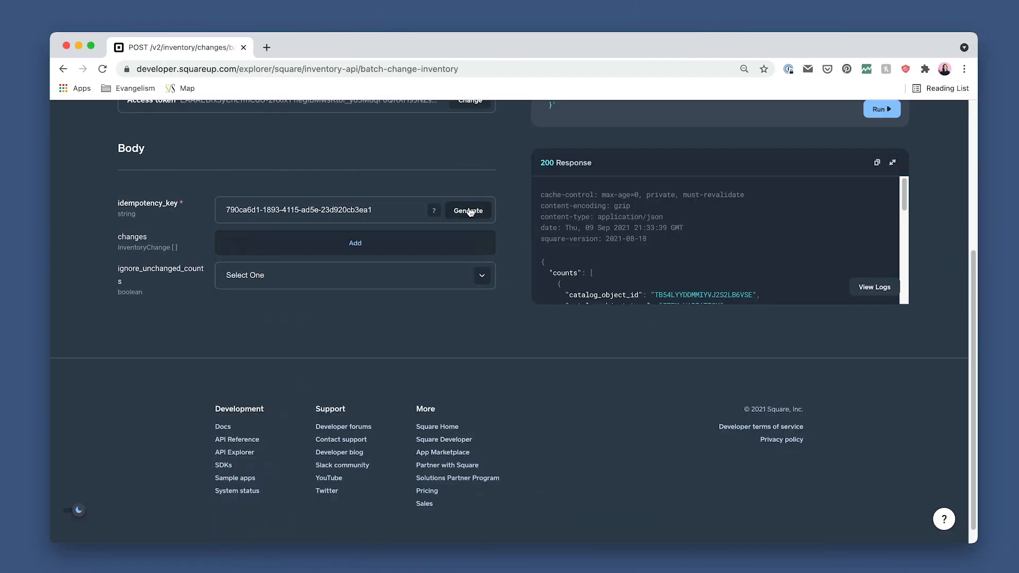
# Generate a new idempotency key and add an adjustment on catalog_object_id TB54LYYDDMMIYVJ2S2LB6VSE.
pyautogui.click(467, 210)
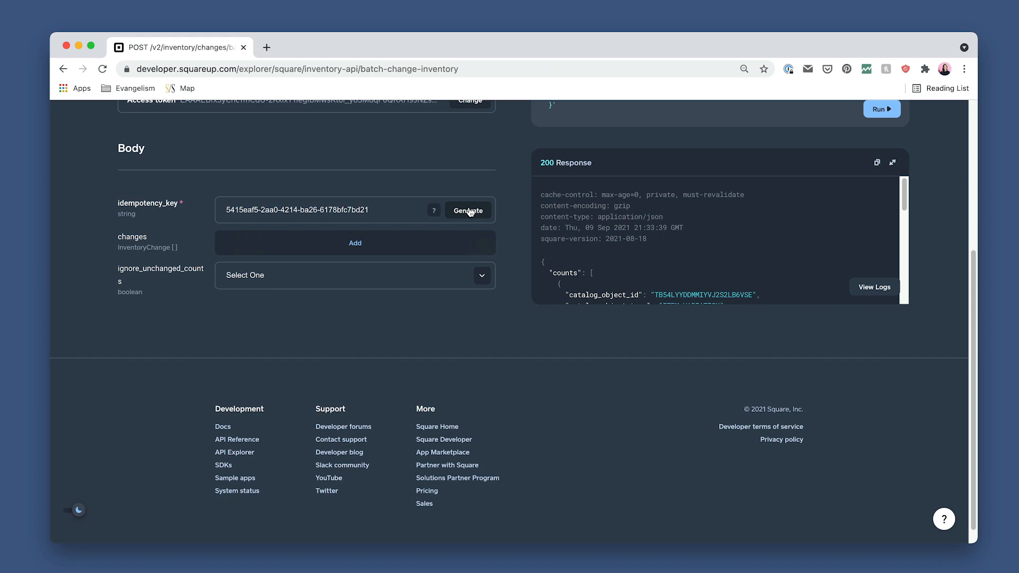
pyautogui.click(354, 242)
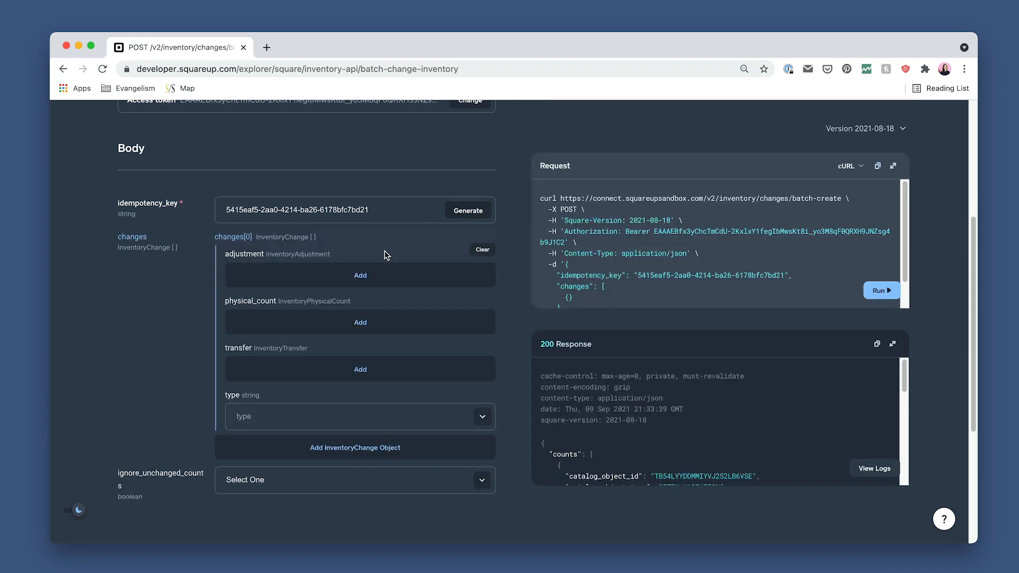
pyautogui.click(360, 275)
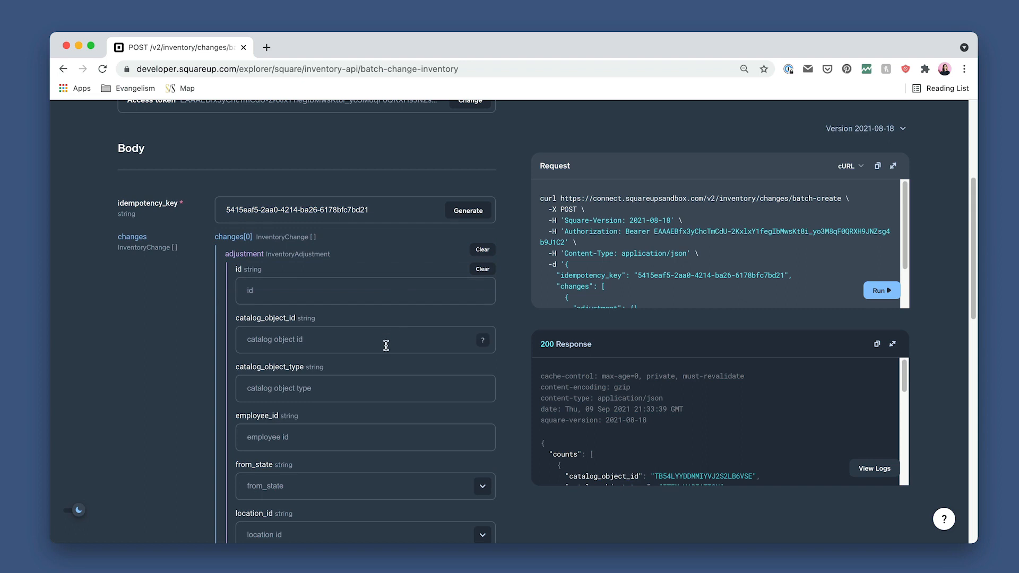
pyautogui.write('TB54LYYDDMMIYVJ2S2LB6VSE')
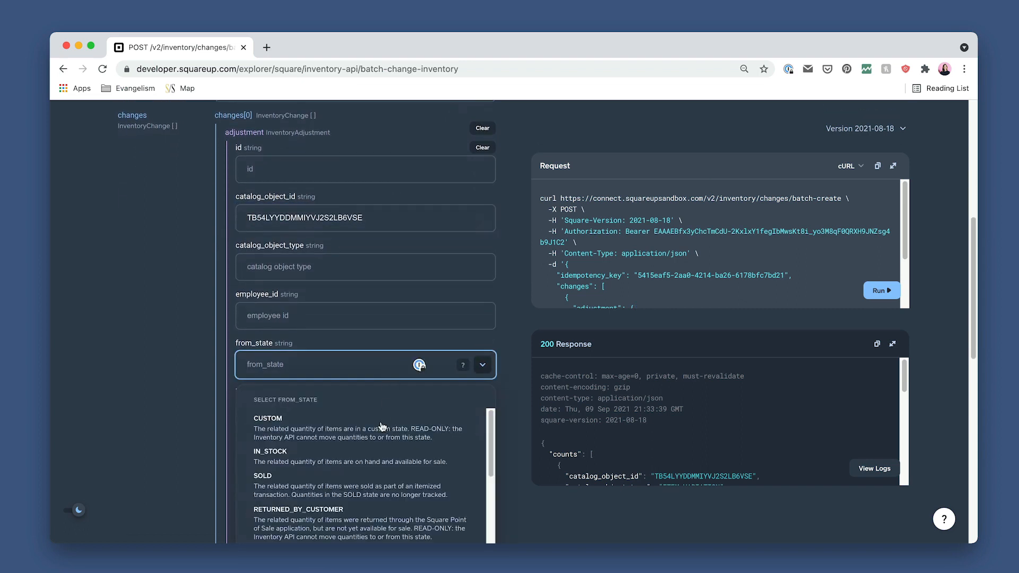
# Move 2 units from IN_STOCK to WASTE, run it, and expand the 200 response showing both counts.
pyautogui.click(269, 451)
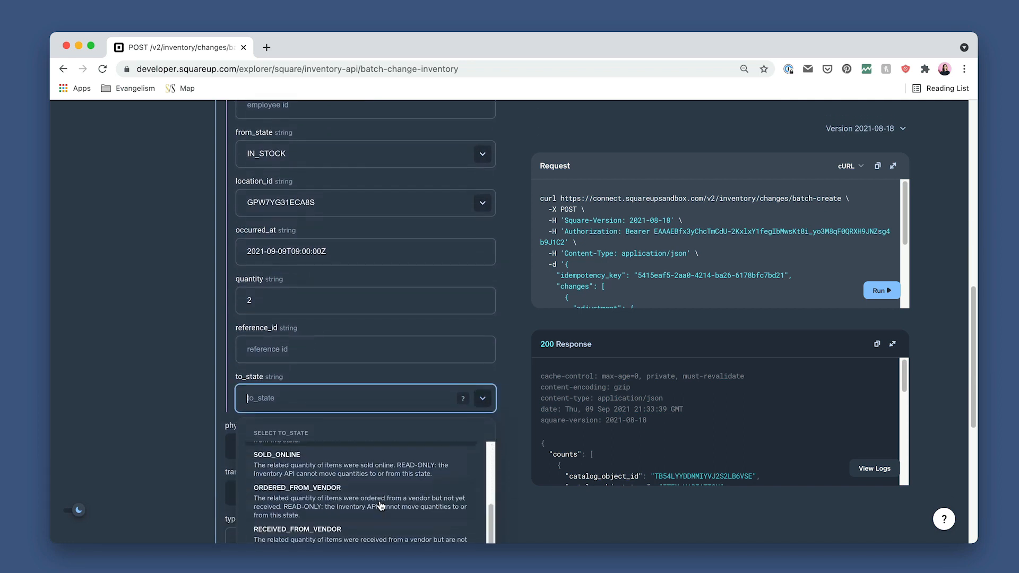
pyautogui.scroll(-3)
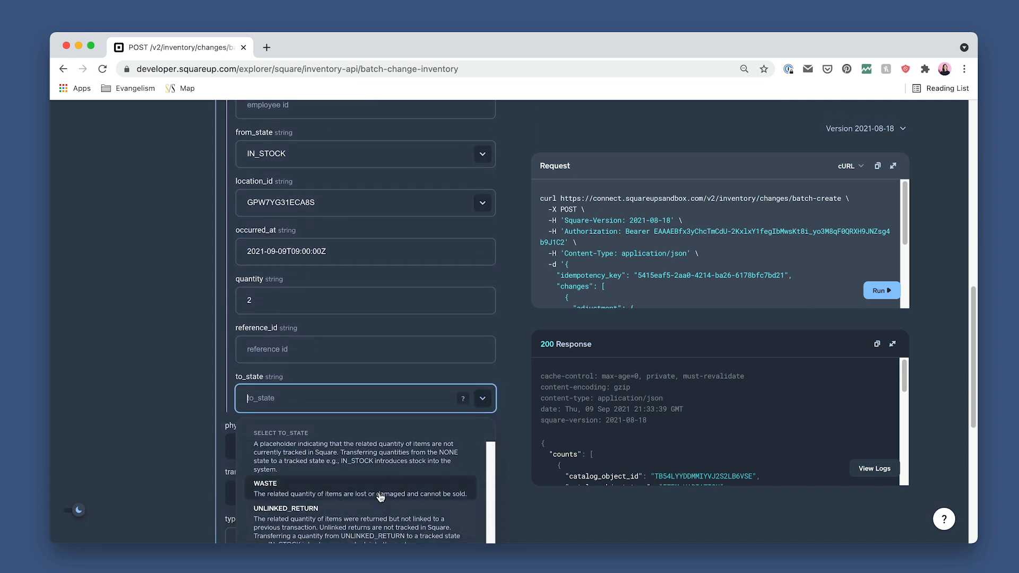
pyautogui.click(265, 483)
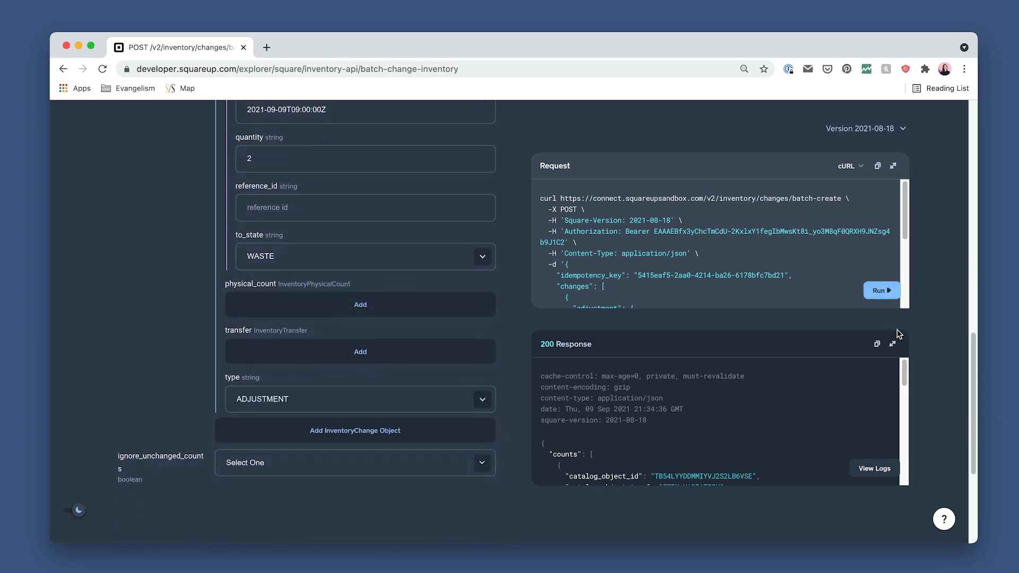
pyautogui.click(892, 344)
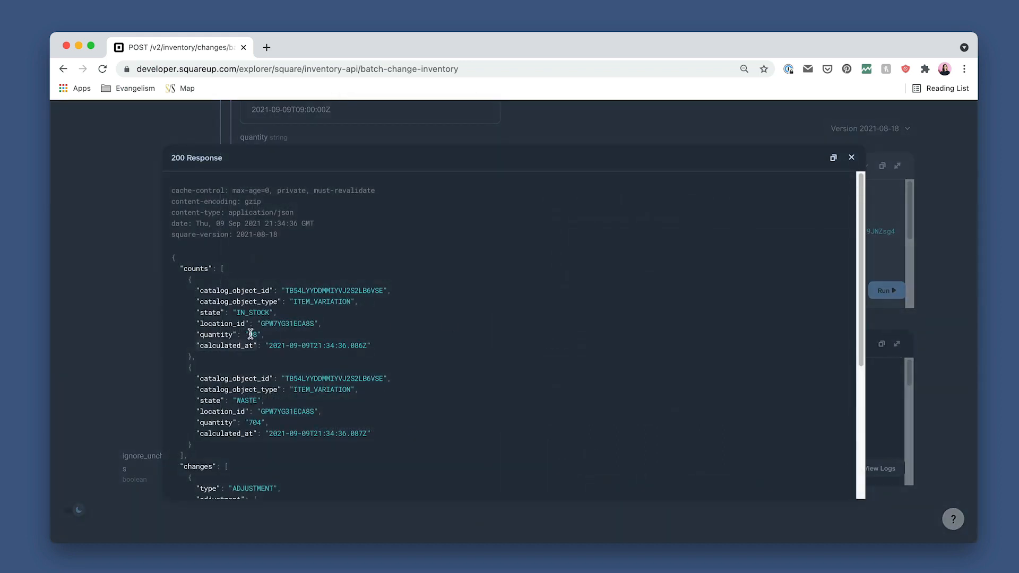